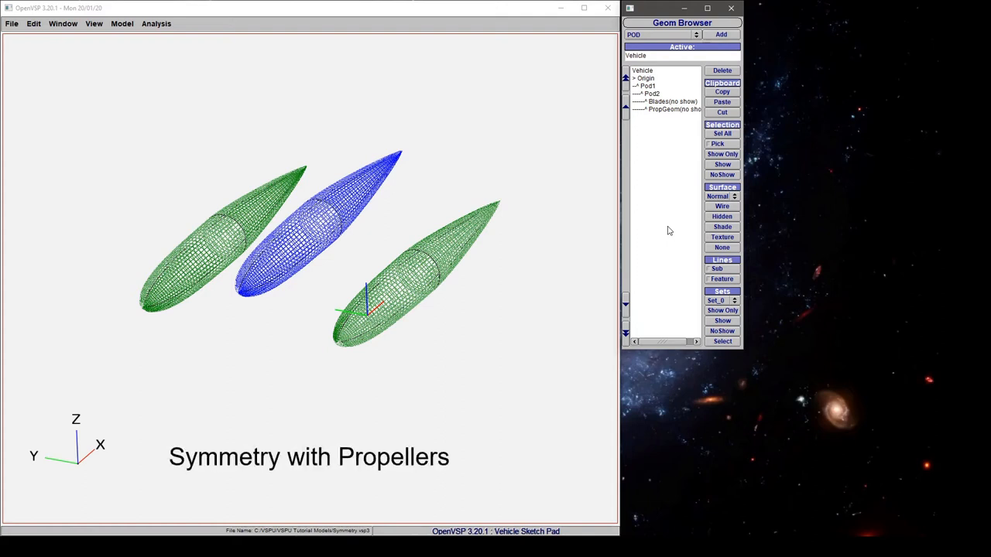
mouse_move(321, 293)
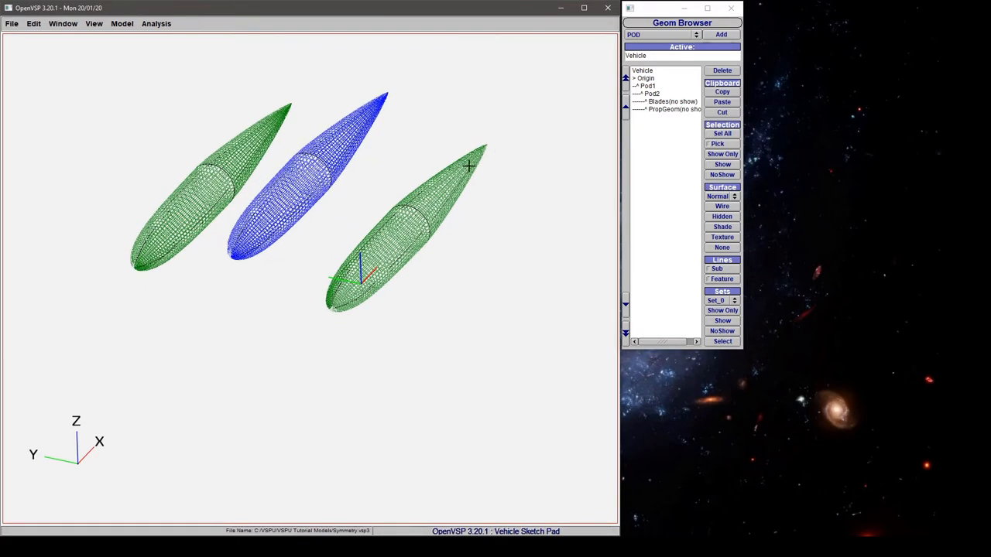
Show the ten-blade Blades rotor on the left pod and orbit around the pods
left_click(670, 102)
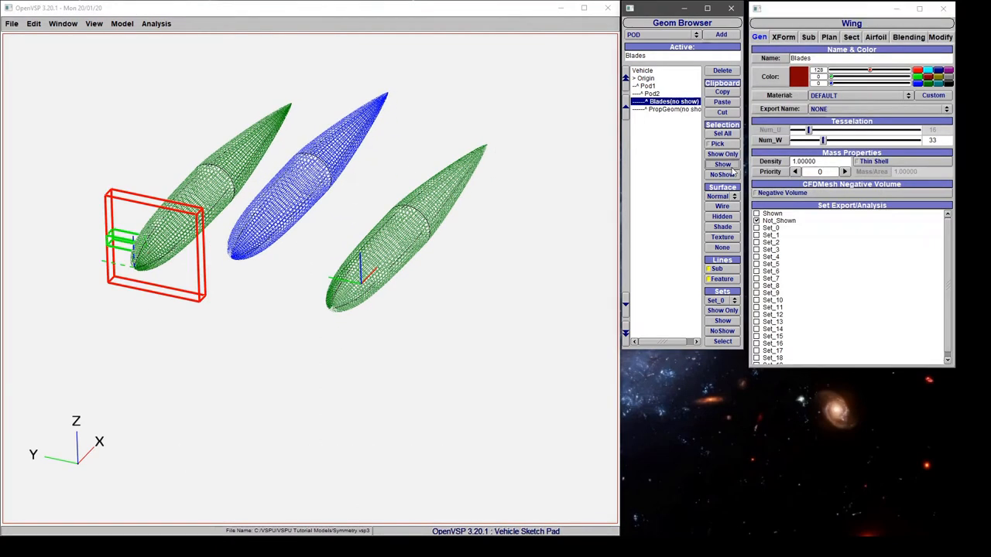
left_click(721, 164)
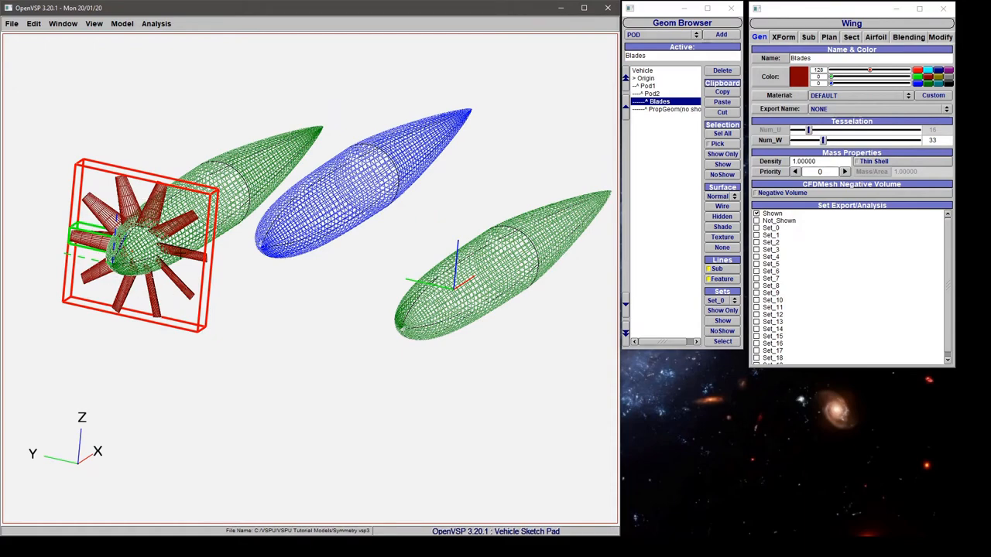
scroll("up", 3)
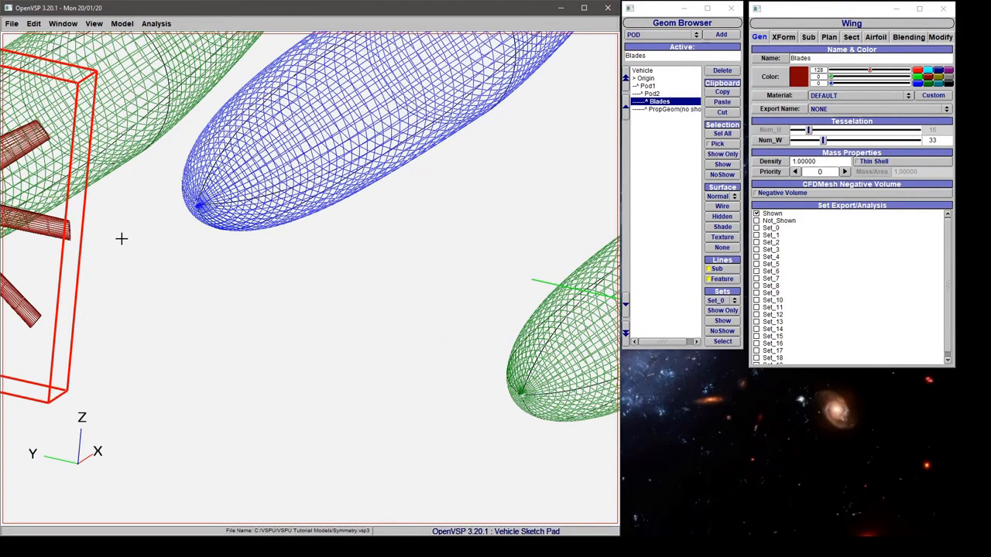
left_click_drag(309, 232, 209, 225)
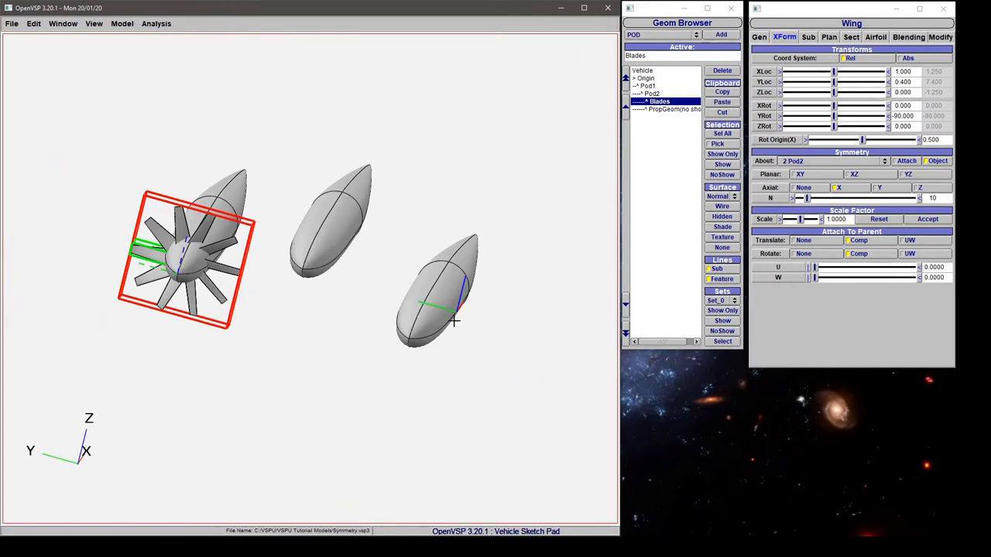
mouse_move(896, 194)
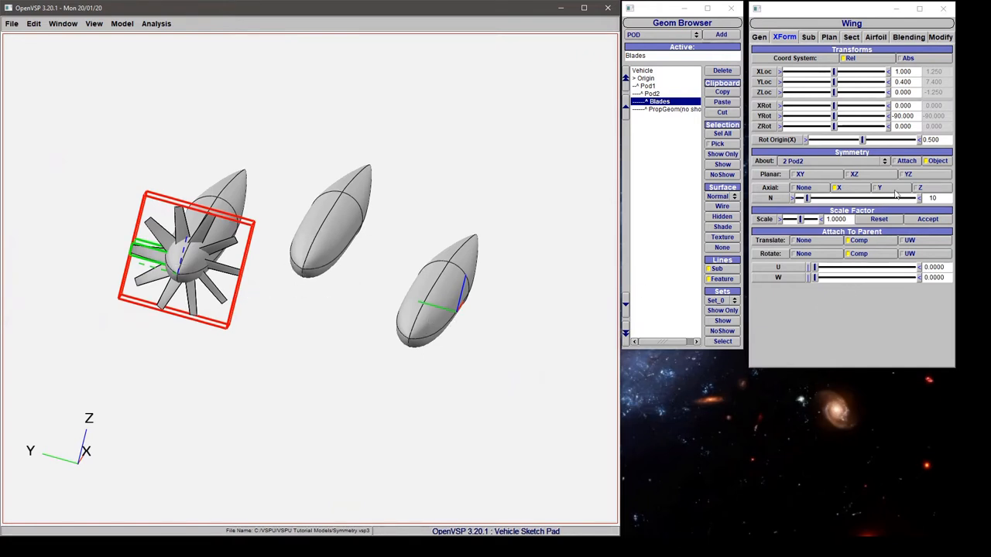
Give Blades Planar XZ symmetry about 3 Pod1, scattering blades around all pods
left_click(853, 173)
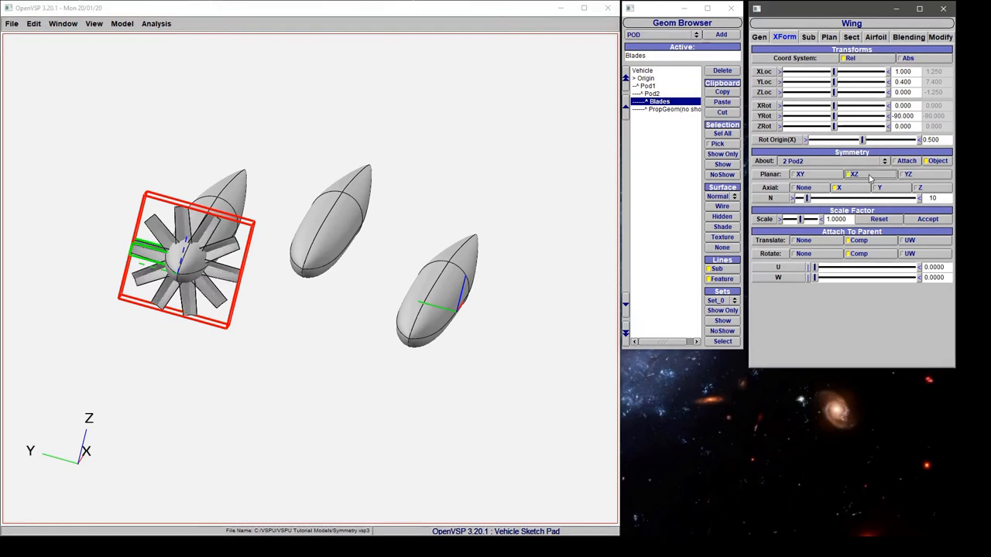
left_click(832, 160)
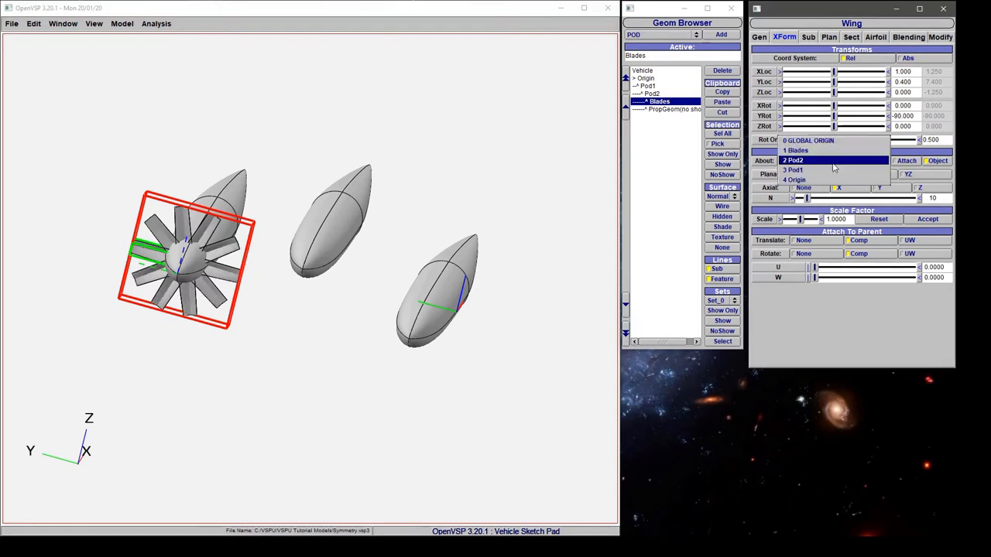
left_click(793, 170)
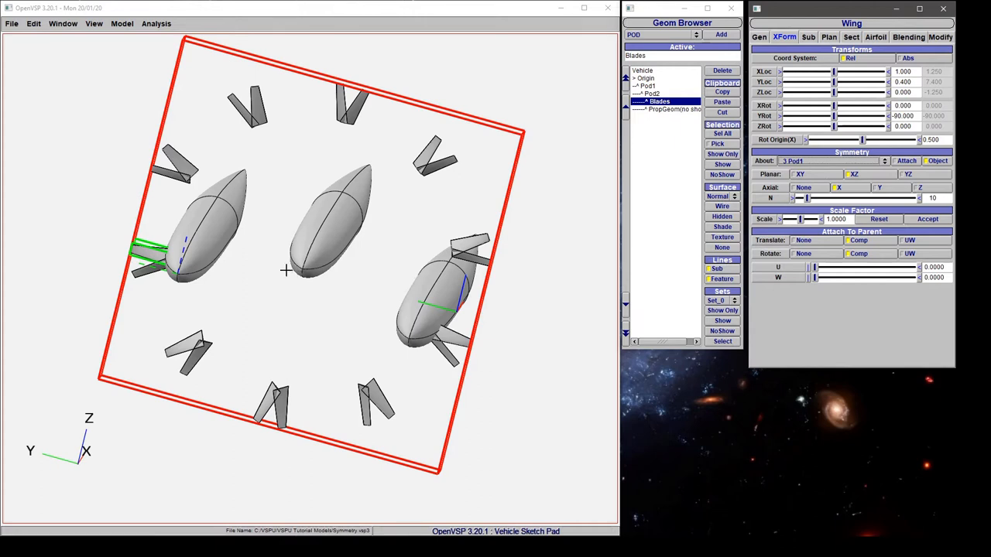
mouse_move(801, 165)
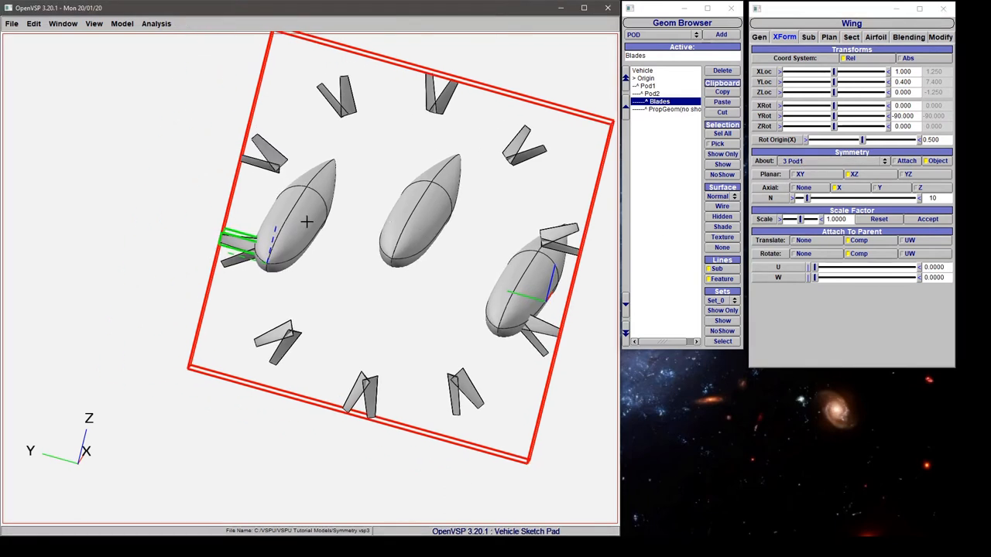
scroll("up", 3)
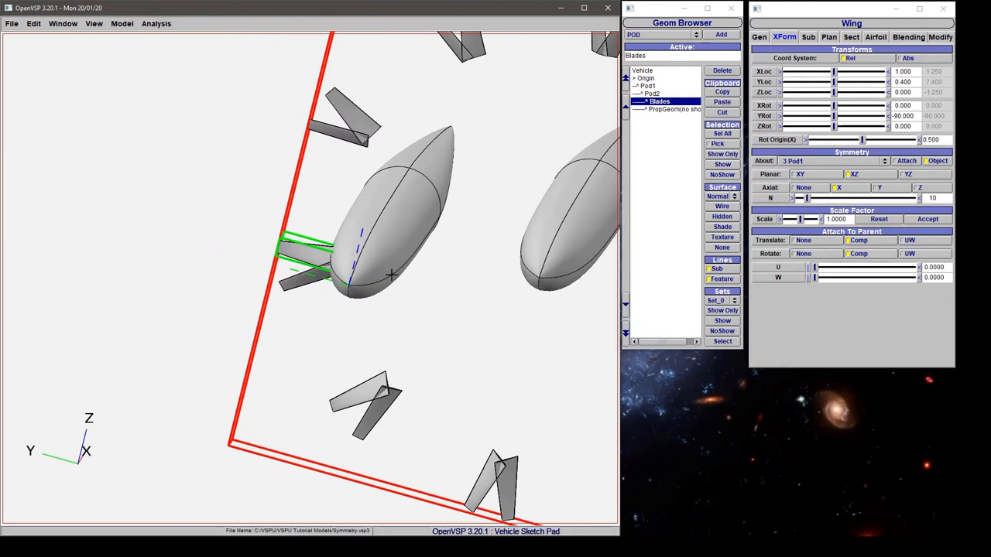
mouse_move(347, 263)
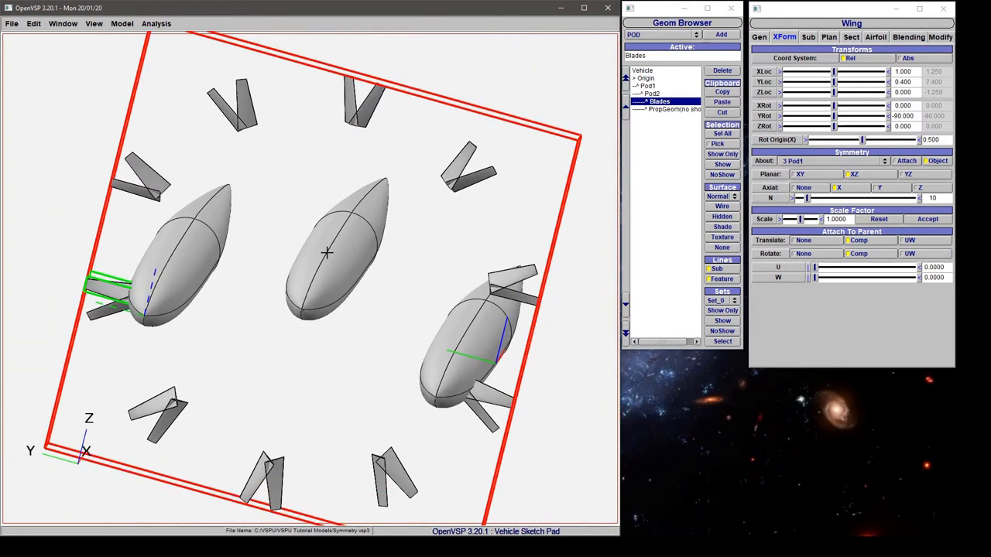
mouse_move(307, 321)
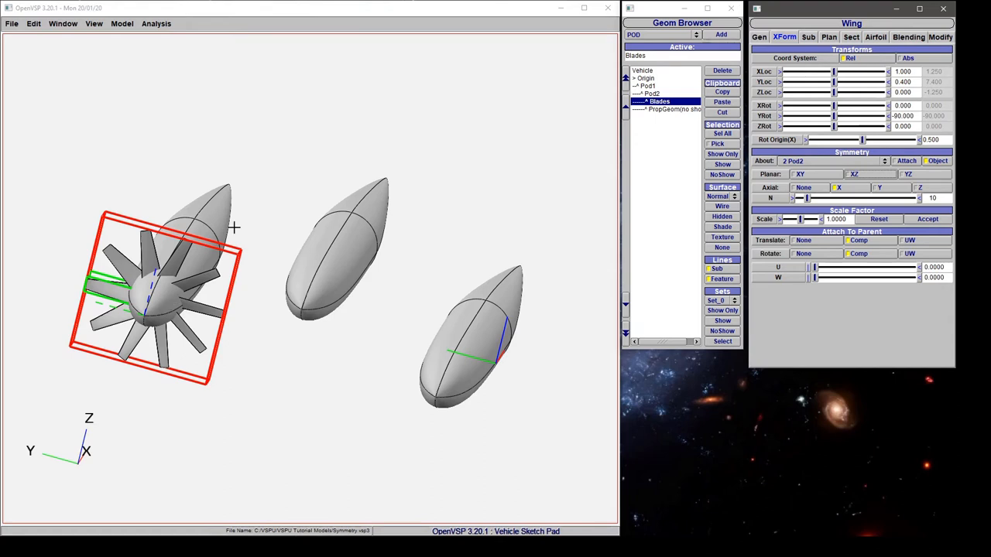
Select the PropGeom propeller in the Geom Browser to edit its settings
left_click(669, 109)
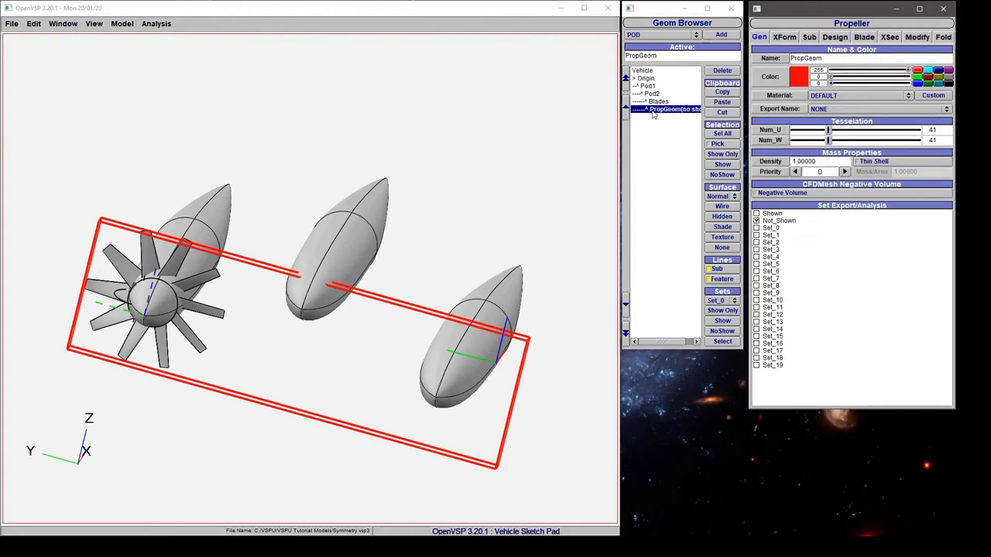
Show PropGeom's ten-blade propellers on the outer pods, hiding the Blades component
left_click(660, 102)
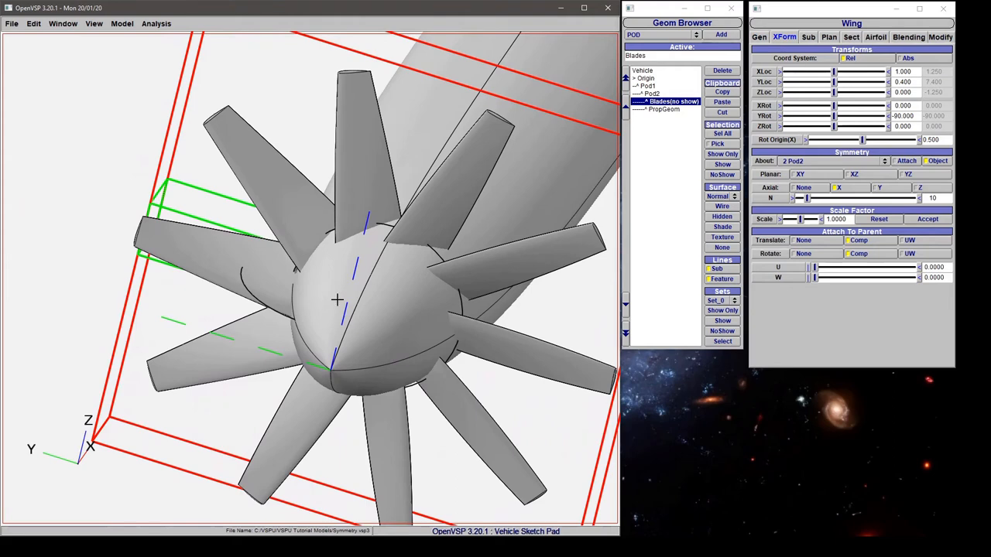
mouse_move(319, 291)
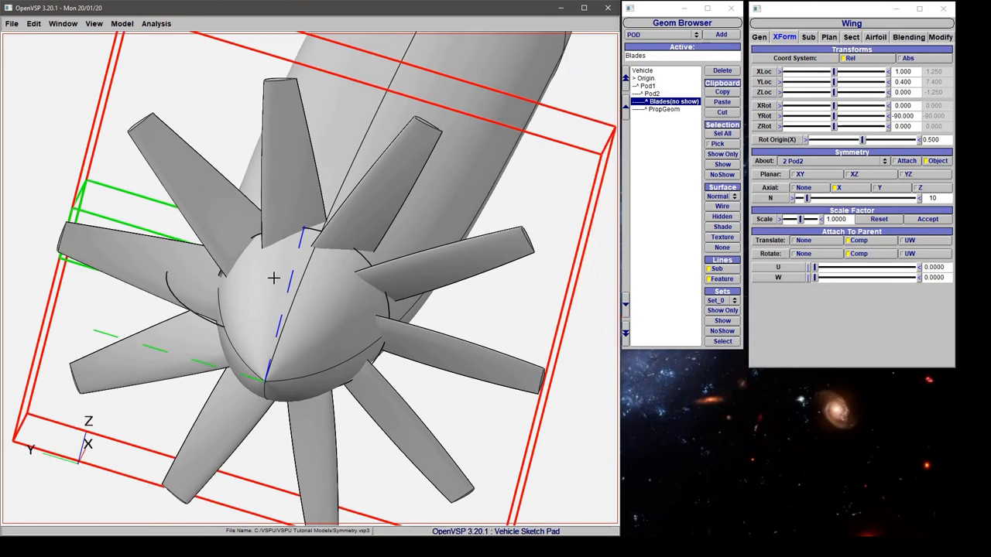
mouse_move(662, 103)
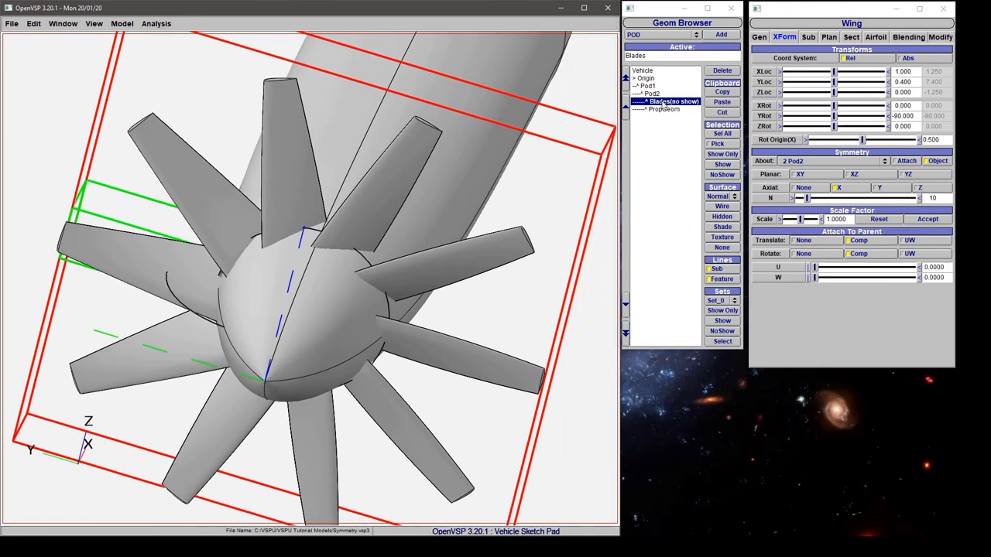
left_click(664, 109)
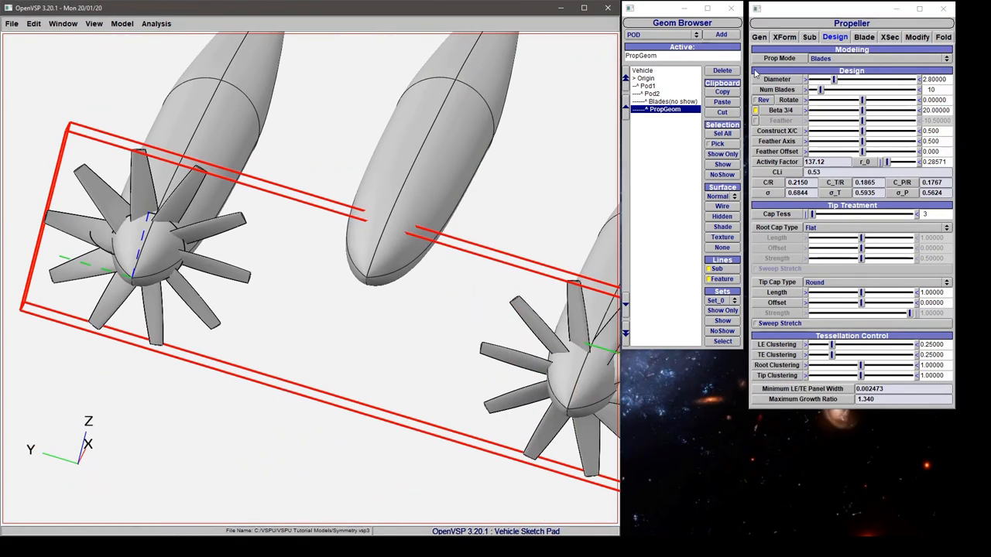
Open PropGeom's position and symmetry settings, mirrored across XZ about Pod2
left_click(784, 36)
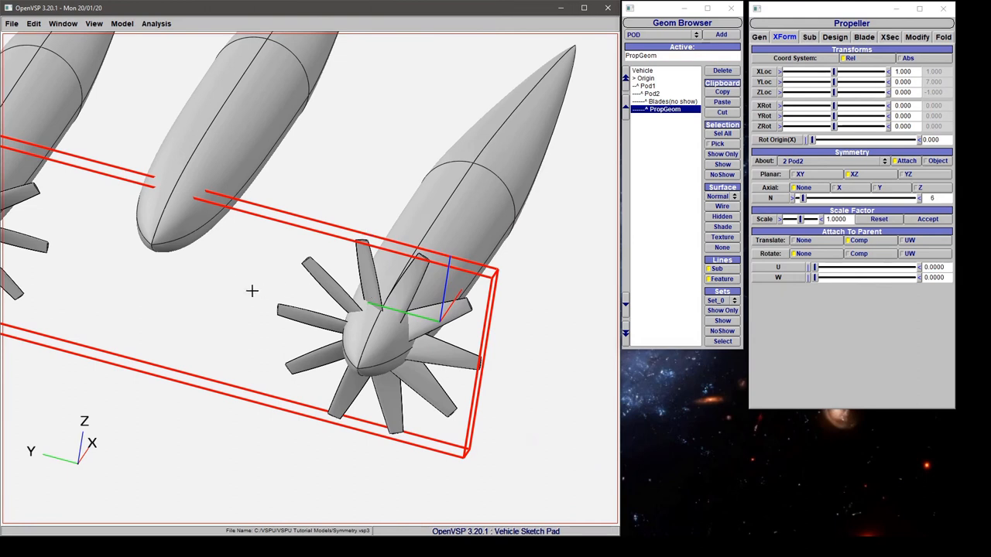
mouse_move(126, 278)
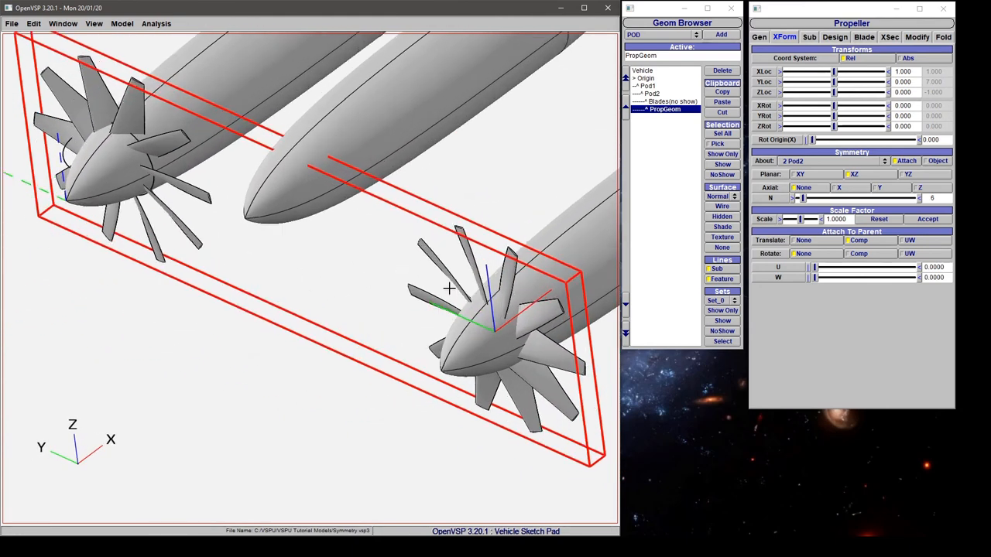
Zoom the view to inspect the mirrored propeller blades on both outer pods
scroll("up", 3)
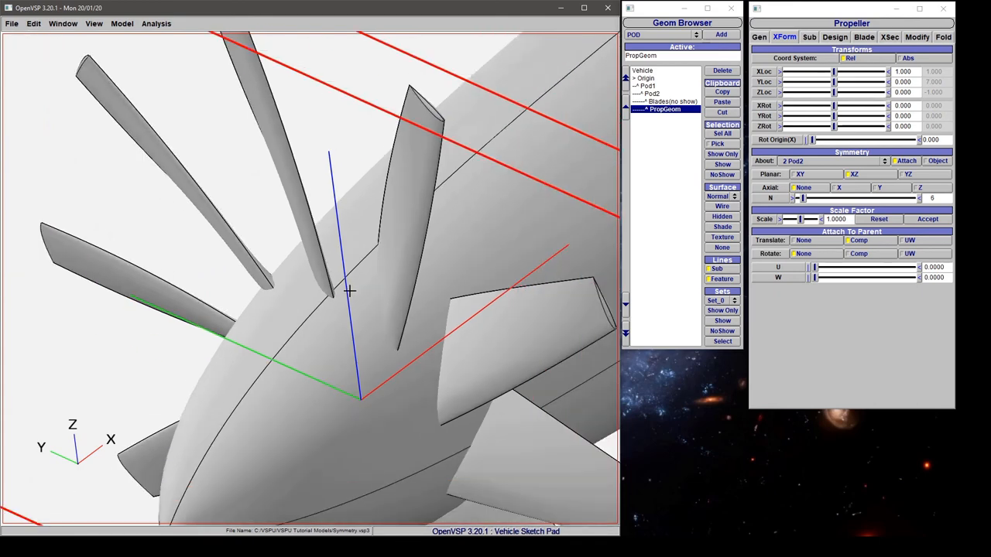
mouse_move(382, 298)
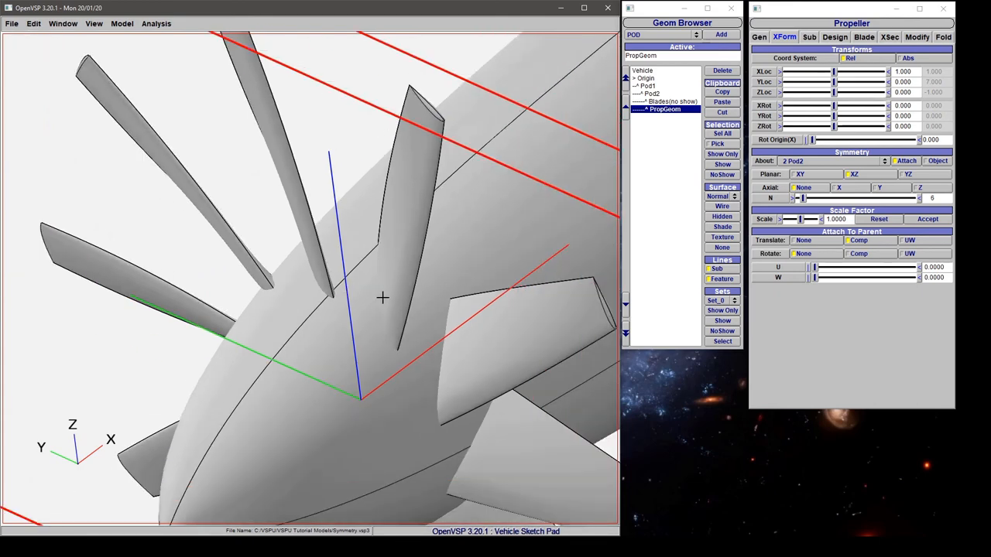